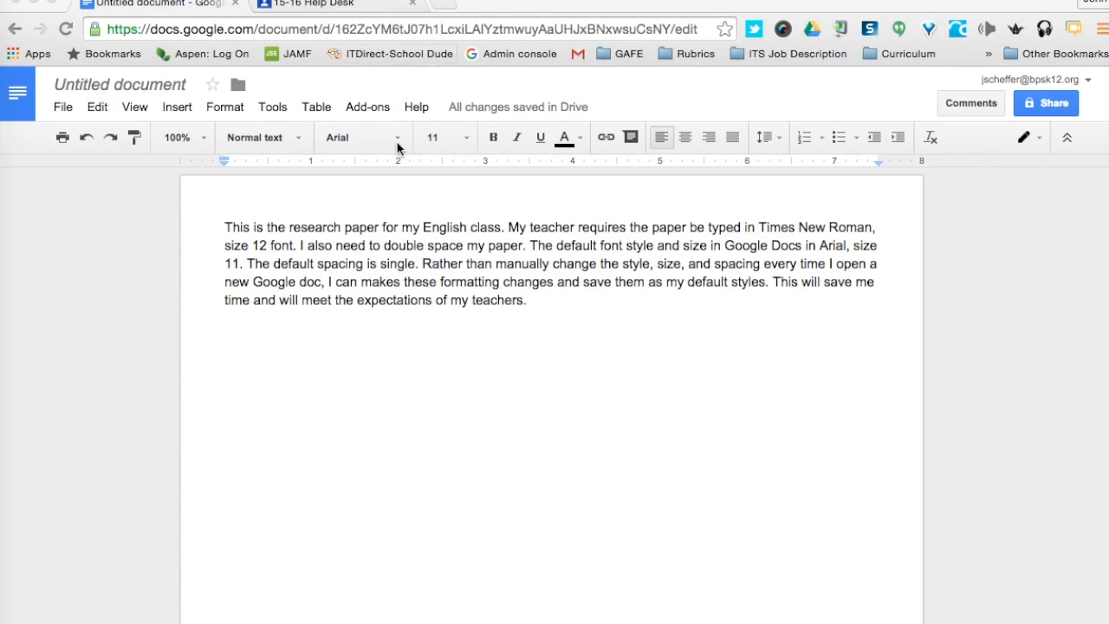
Step: Browse the font and size lists without changing anything yet
click(360, 137)
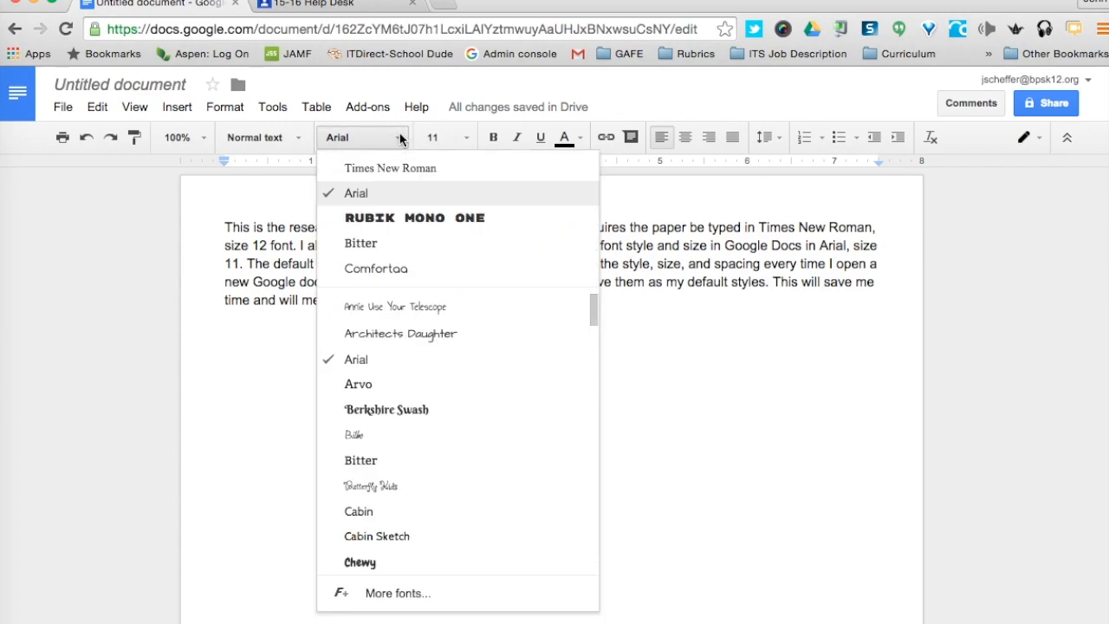
click(431, 137)
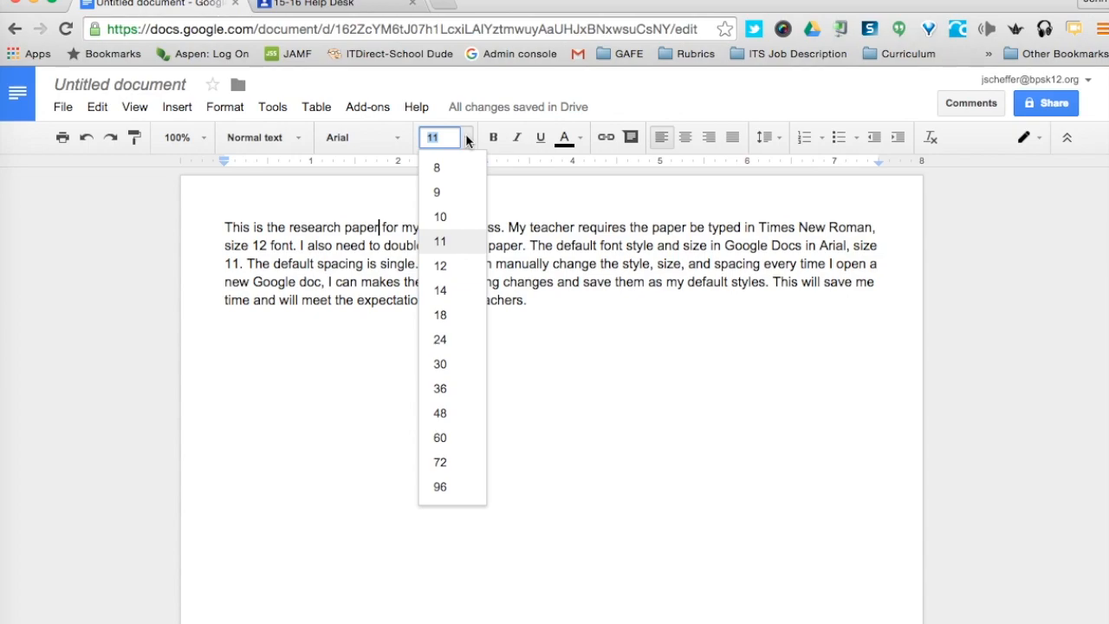
click(766, 137)
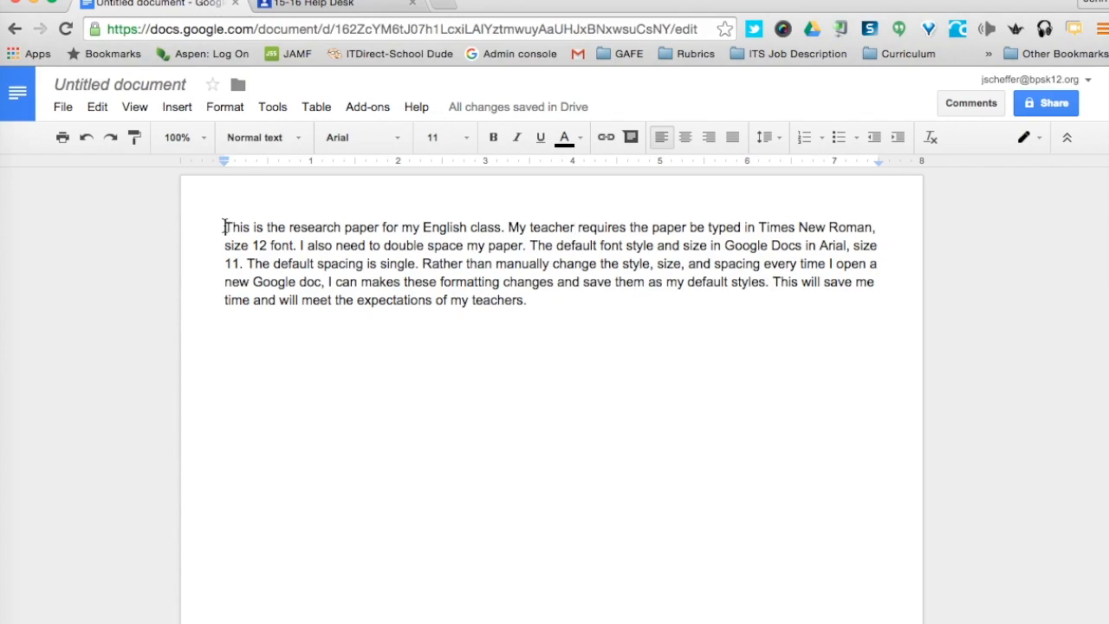
Step: Select the whole paragraph and make it Times New Roman, 12pt, double-spaced
drag(225, 227, 489, 299)
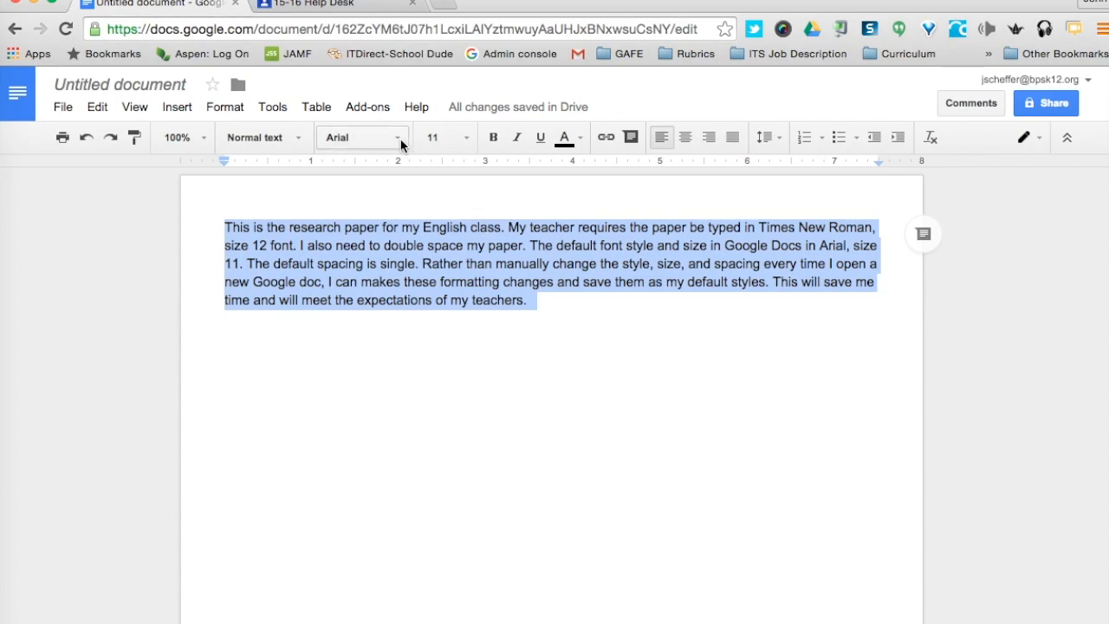
click(360, 137)
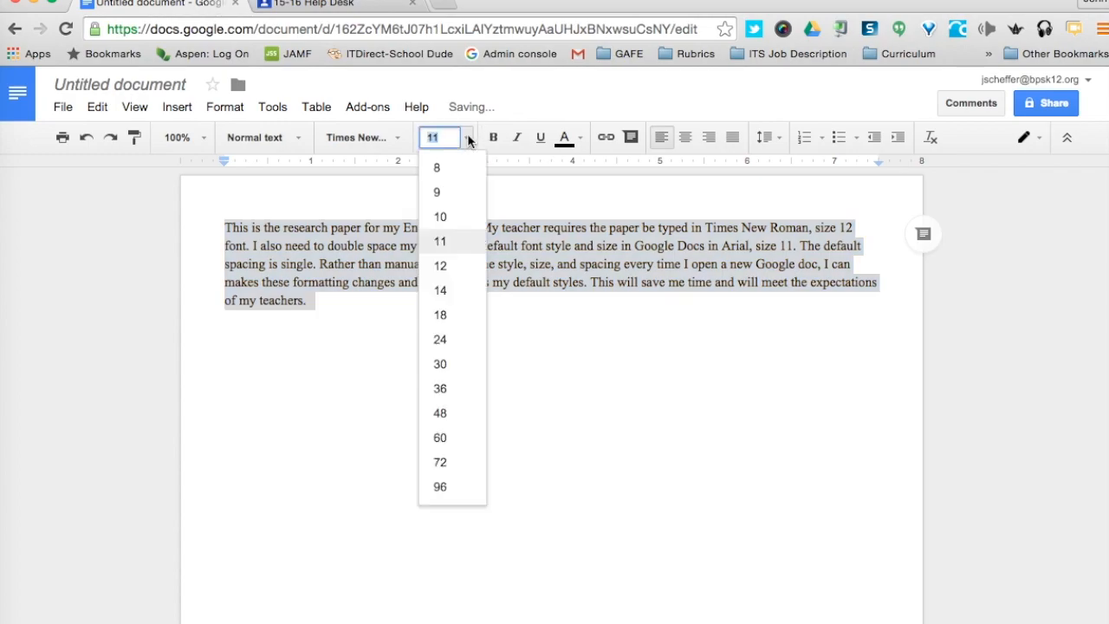
click(440, 265)
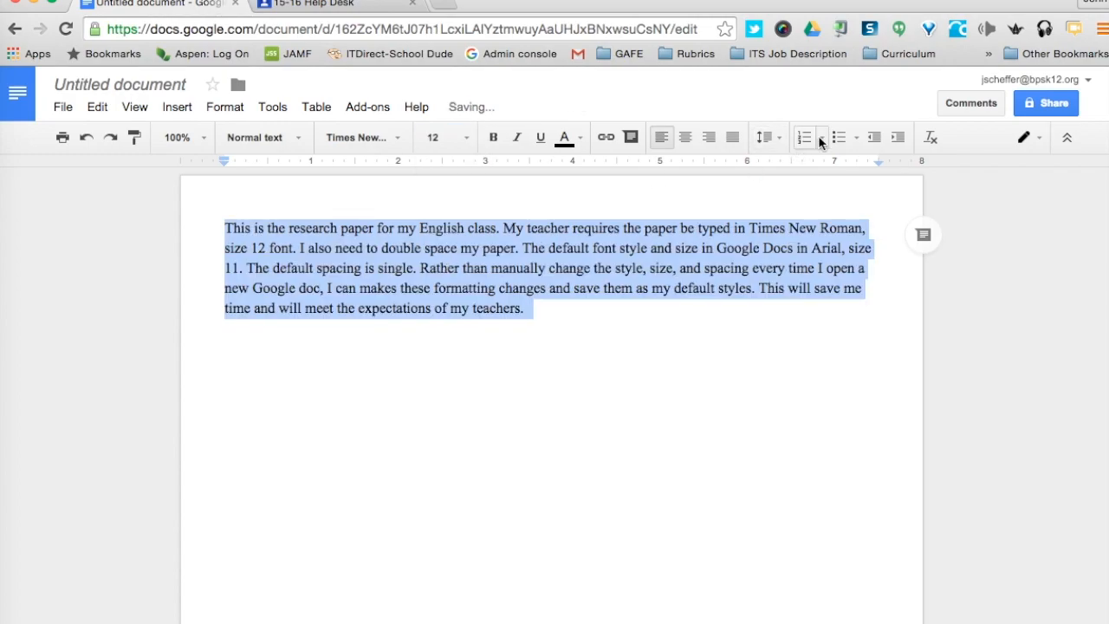
click(764, 137)
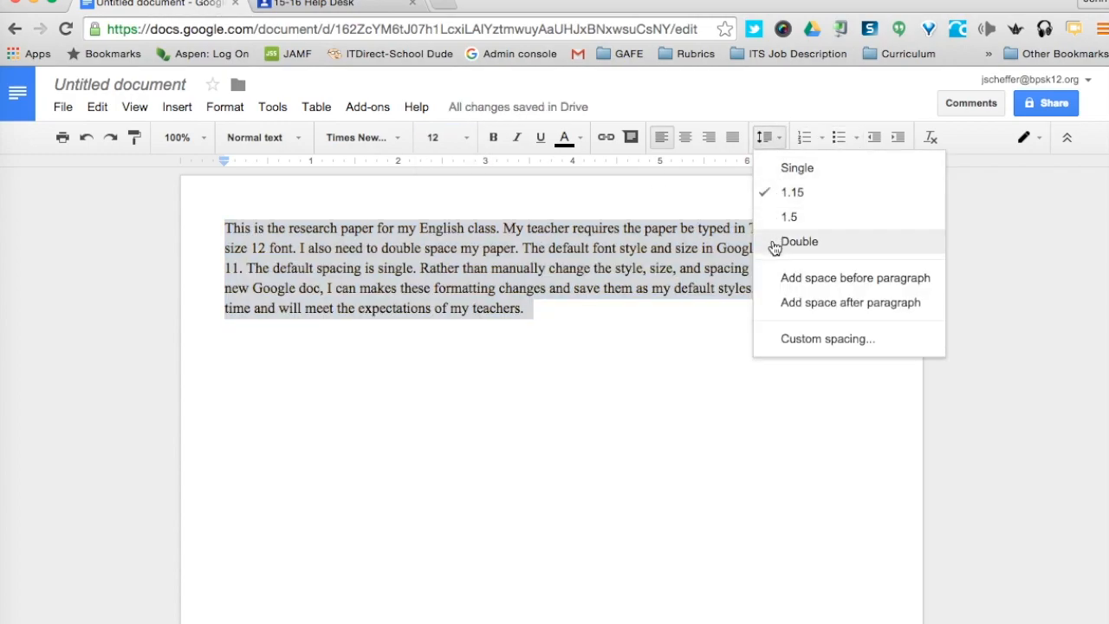
click(796, 241)
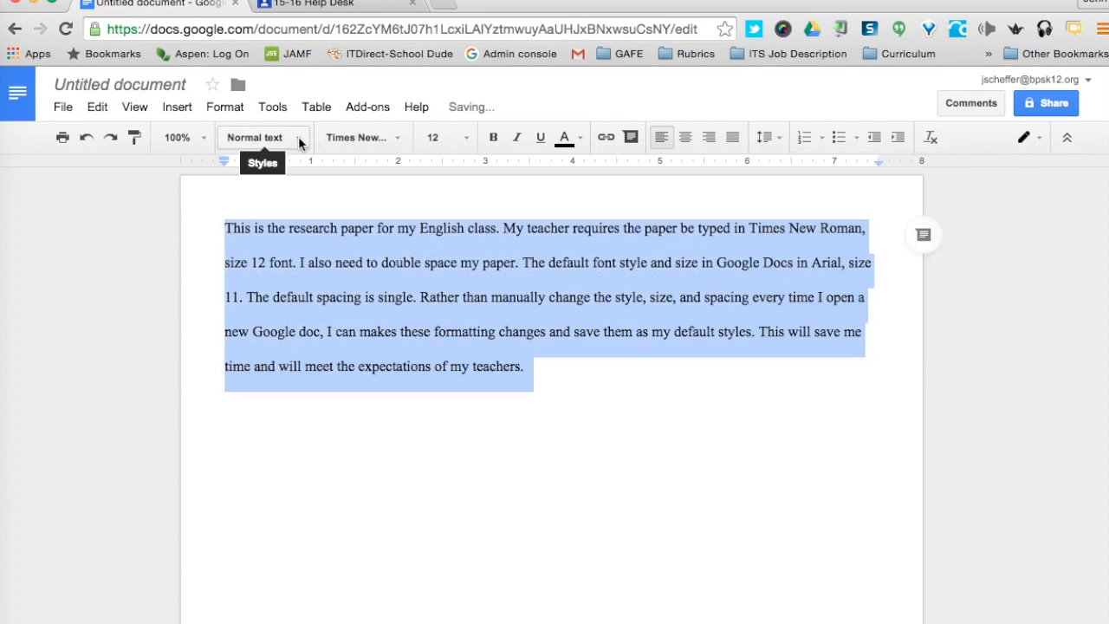
Step: Update Normal text to match the paragraph and save as my default styles
click(253, 136)
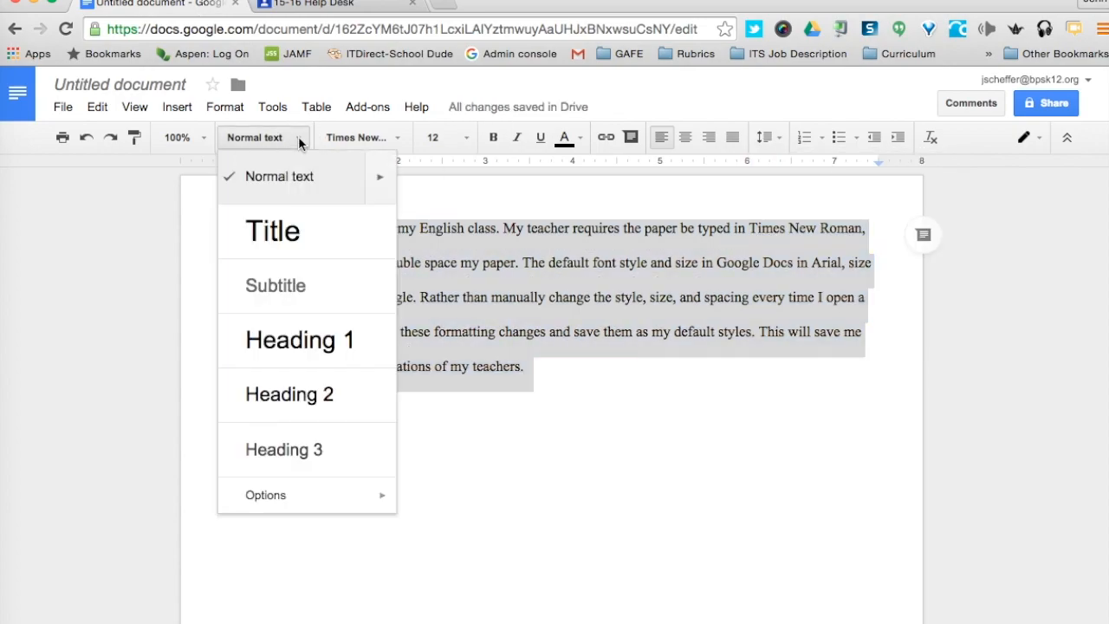
mouse_move(379, 191)
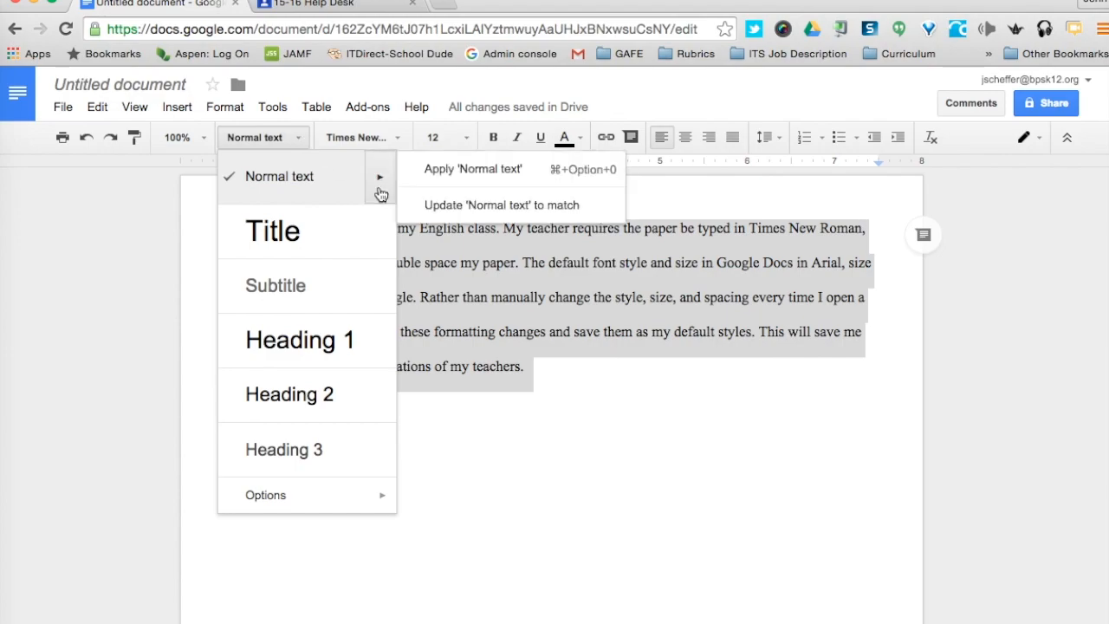
mouse_move(436, 215)
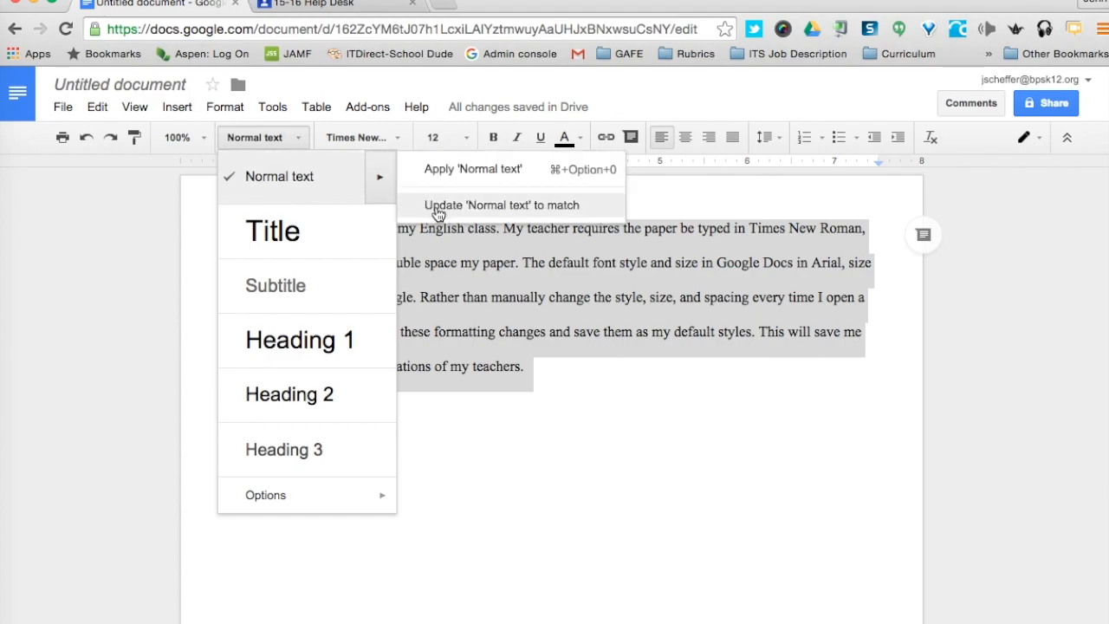
click(501, 204)
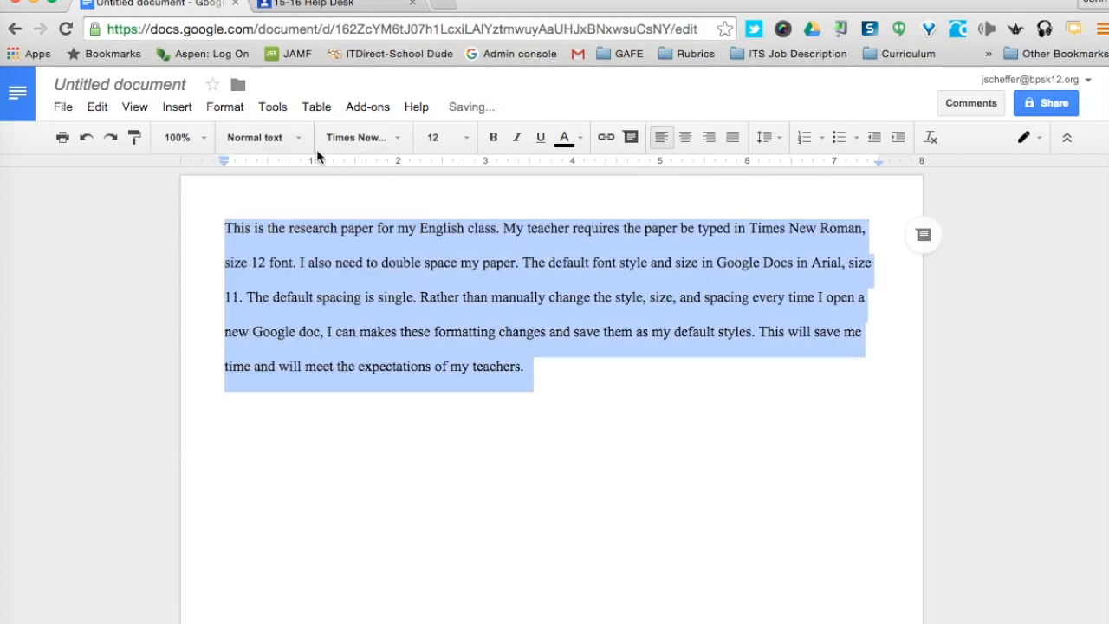
click(255, 137)
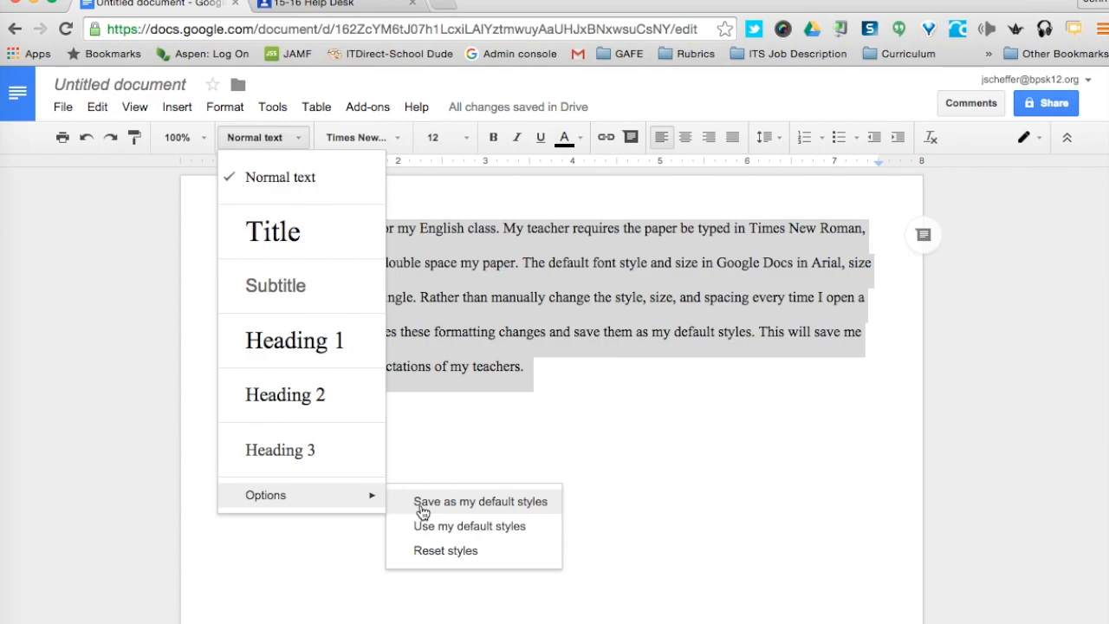
click(481, 501)
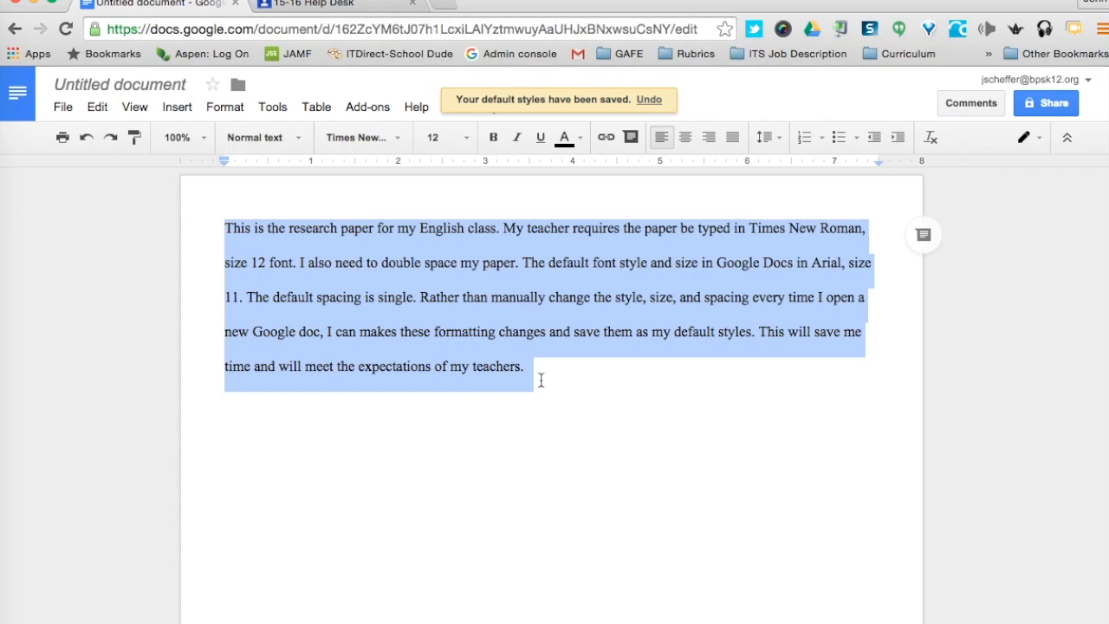
Step: Create a new blank document via File > New > Document to verify the defaults
click(527, 366)
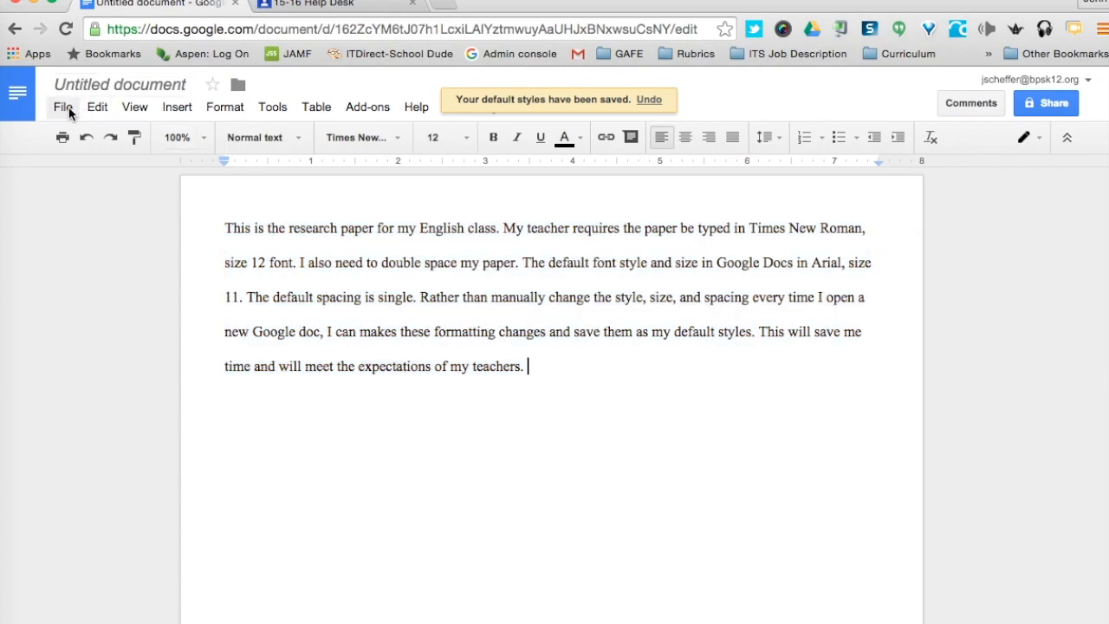
click(62, 107)
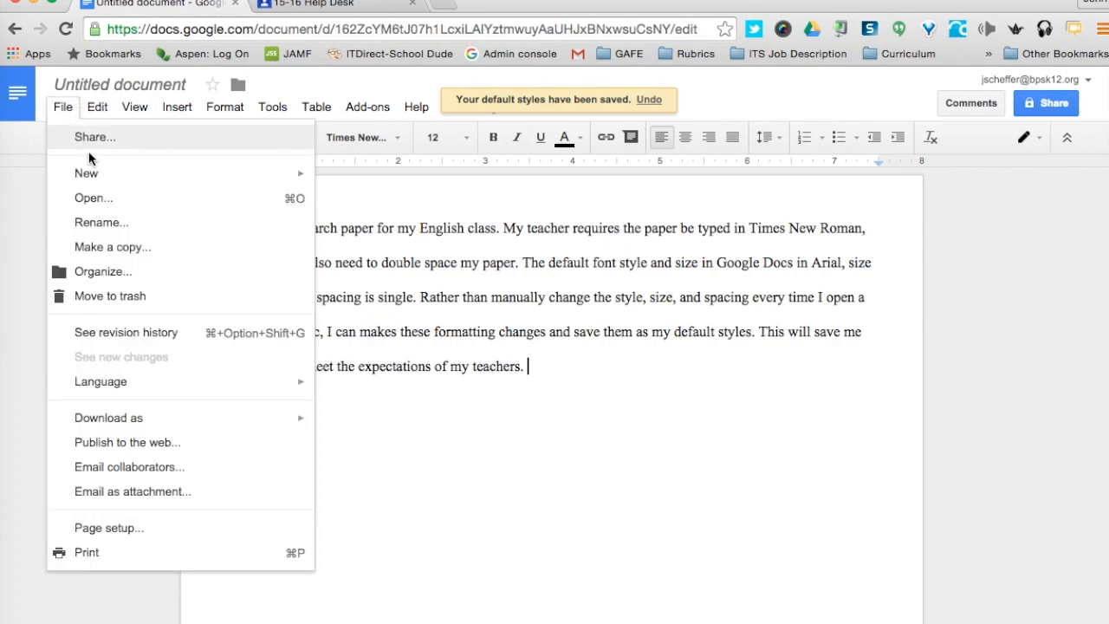
mouse_move(86, 173)
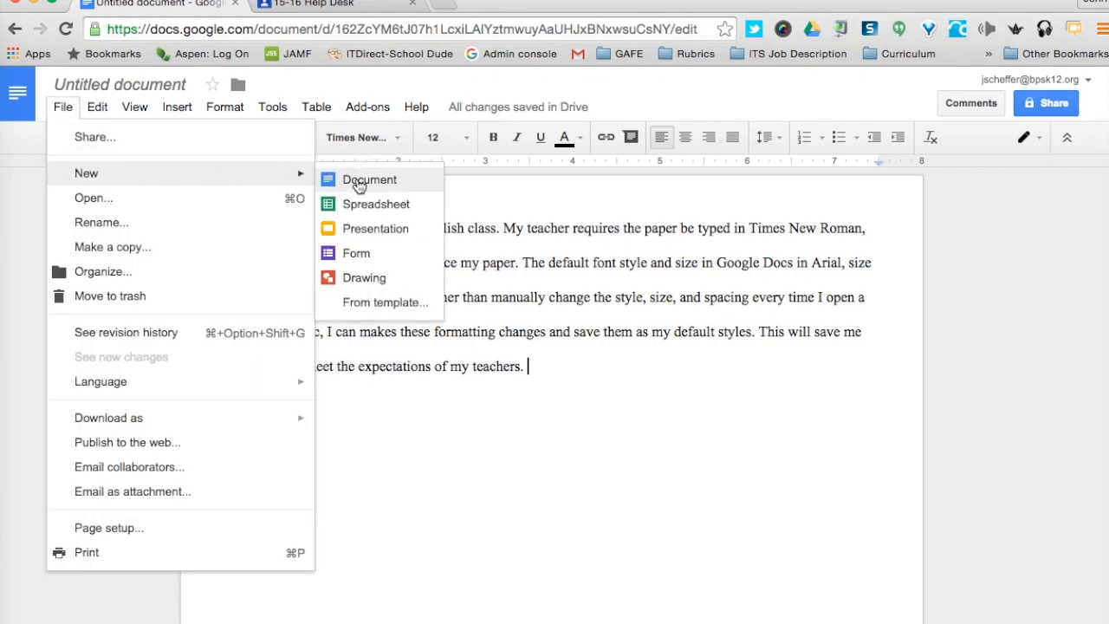
click(369, 178)
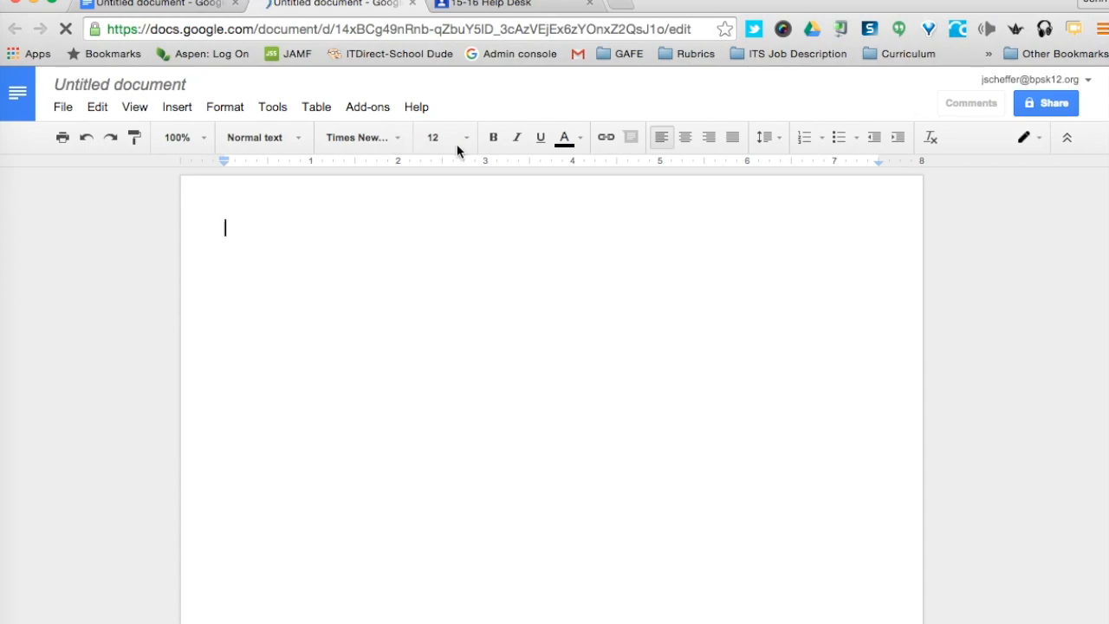
click(765, 137)
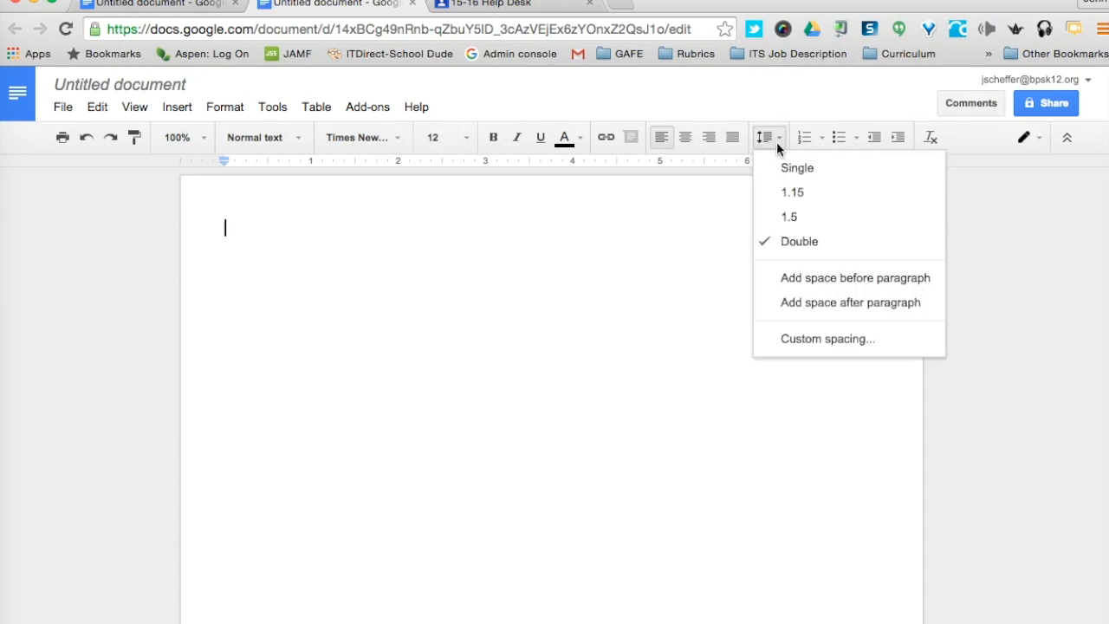
mouse_move(779, 246)
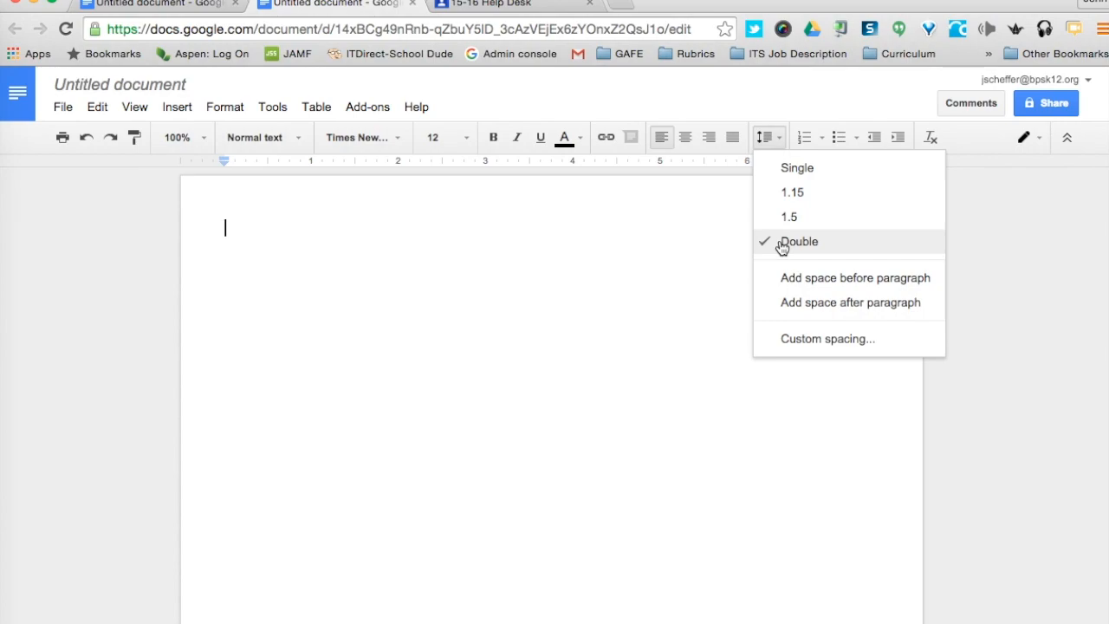
mouse_move(488, 204)
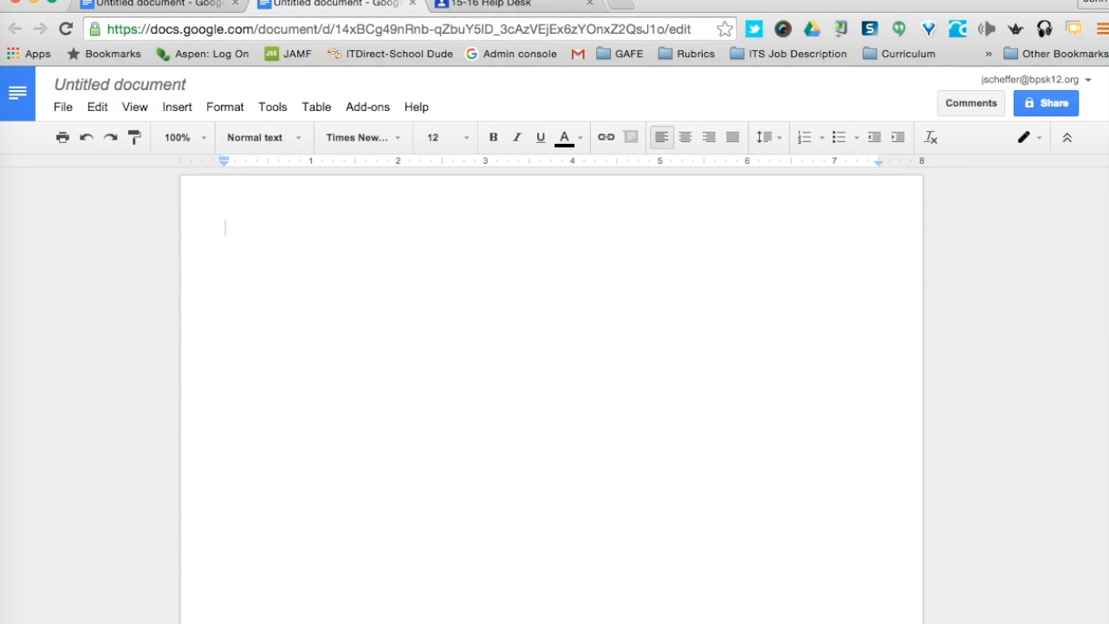
mouse_move(632, 45)
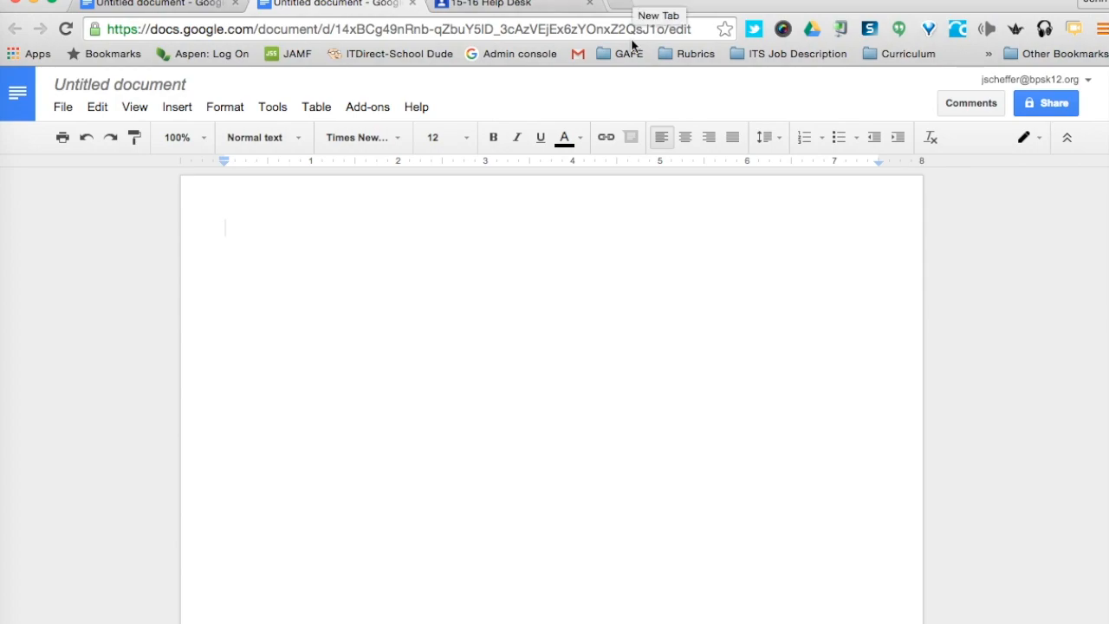
mouse_move(631, 93)
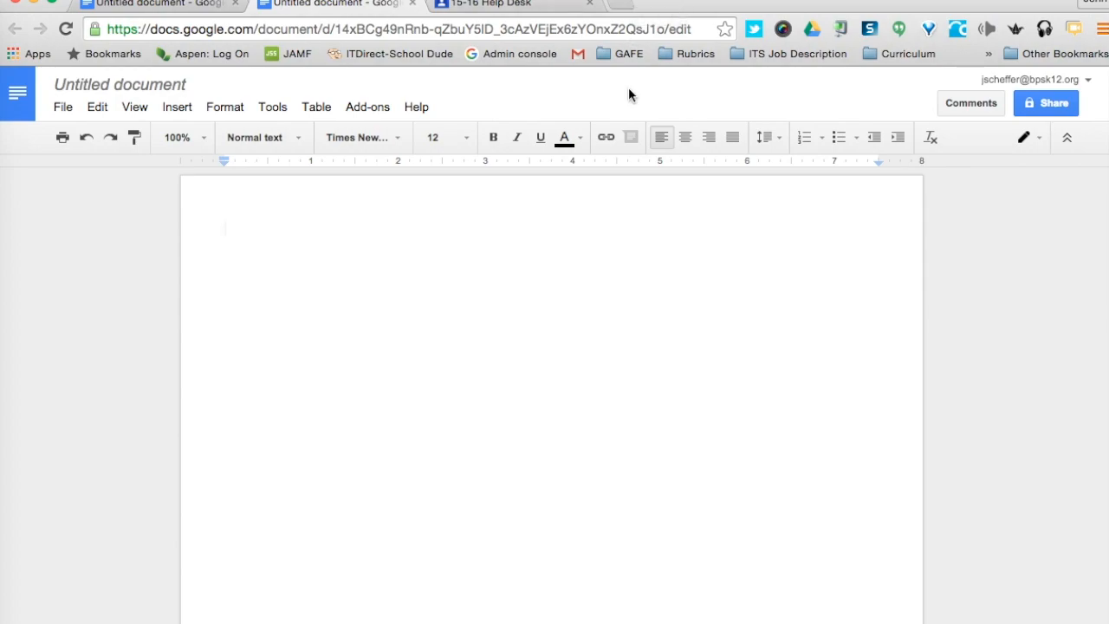